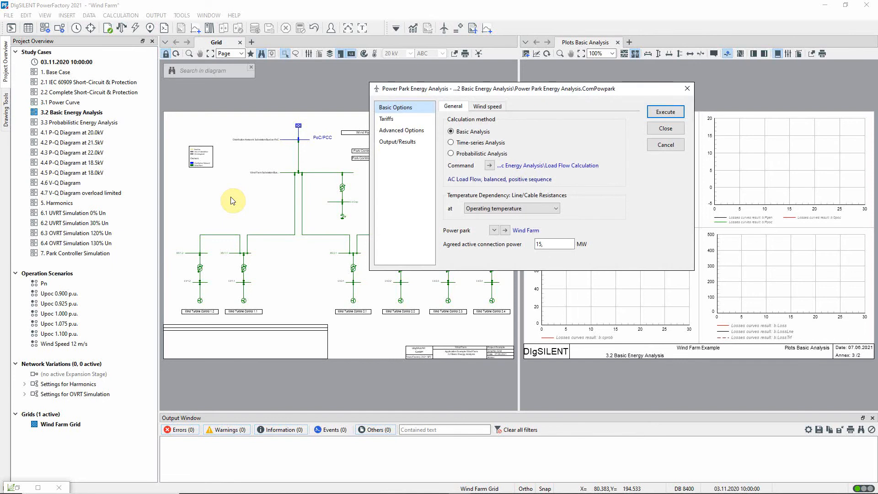
# Keep Basic Analysis as the calculation method and close the Power Park Energy Analysis dialog.
pyautogui.click(451, 131)
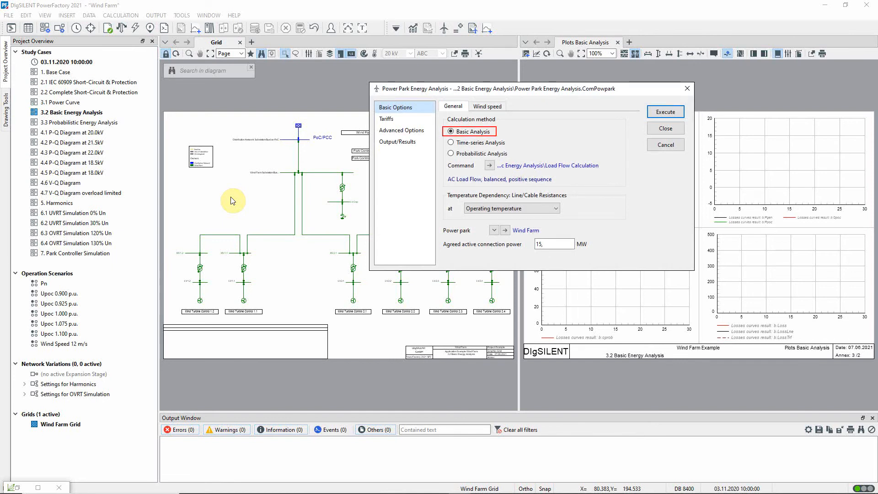
pyautogui.click(490, 166)
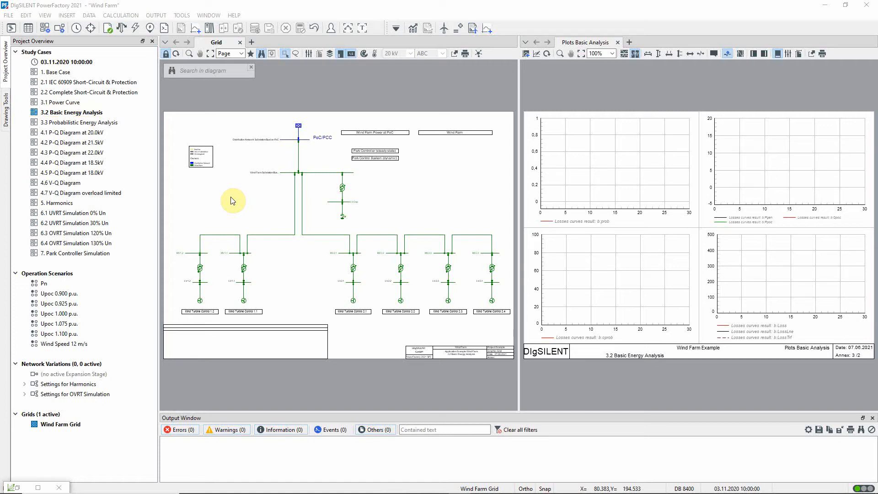
pyautogui.moveTo(226, 282)
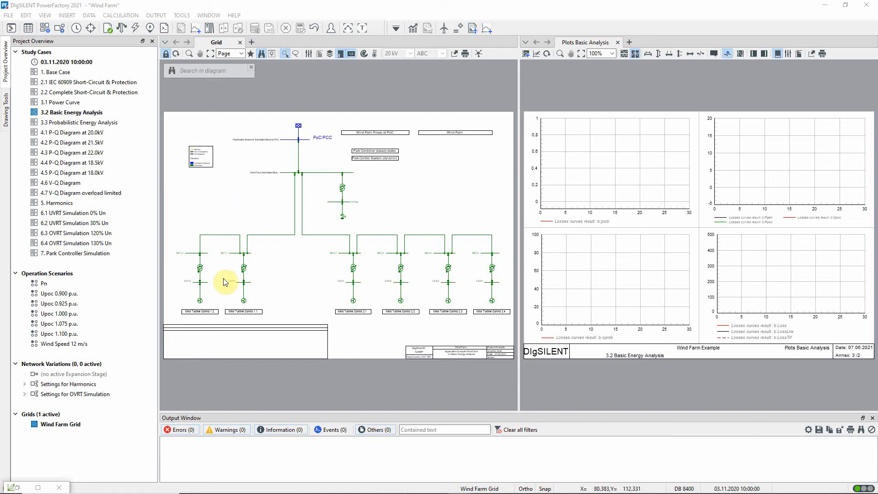
# Inspect WTG 1.2's load flow page and its linked External Station Controller.
pyautogui.doubleClick(200, 269)
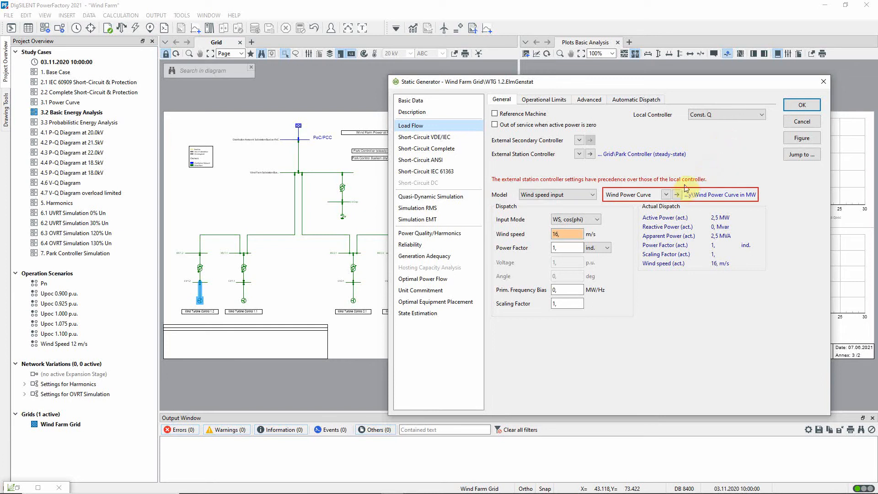
pyautogui.click(677, 195)
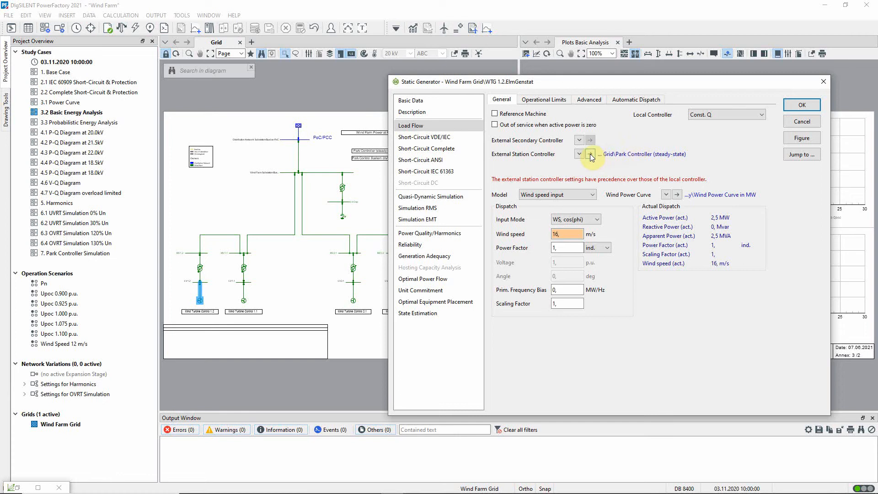
pyautogui.click(591, 154)
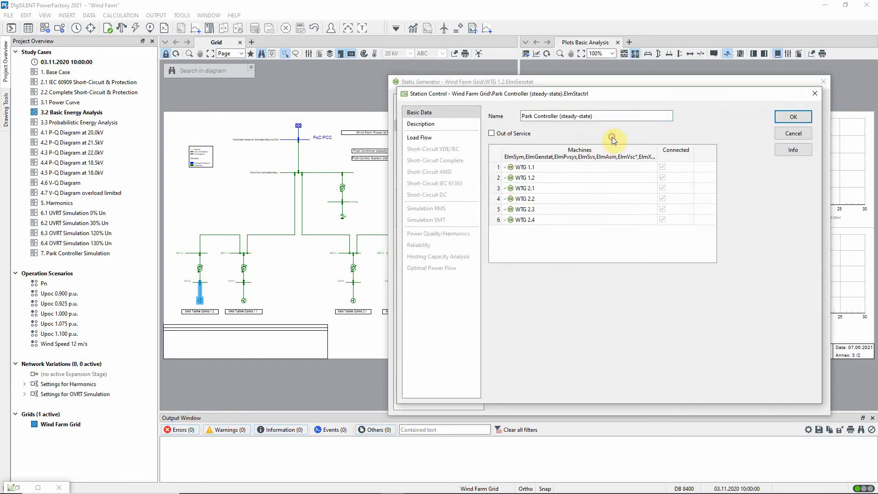
pyautogui.click(420, 137)
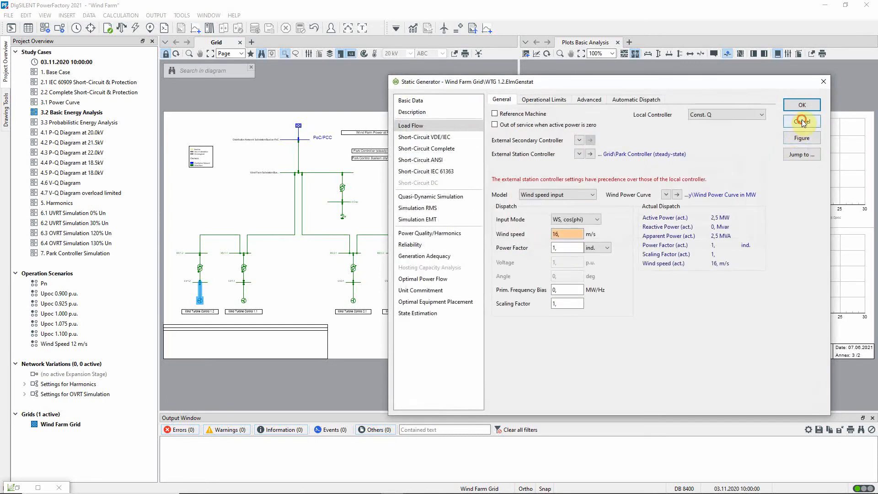
# Cancel the WTG 1.2 dialog, then review Power Park Energy Analysis and the Wind Farm boundary.
pyautogui.click(802, 122)
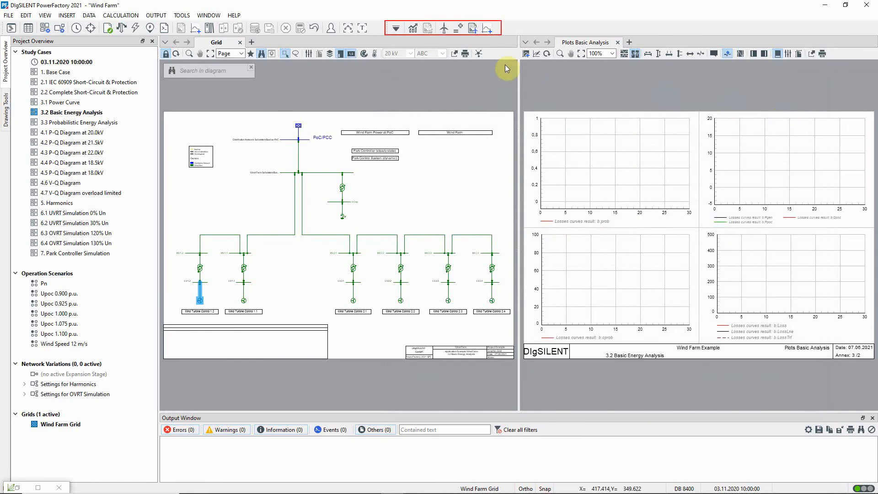
pyautogui.moveTo(448, 29)
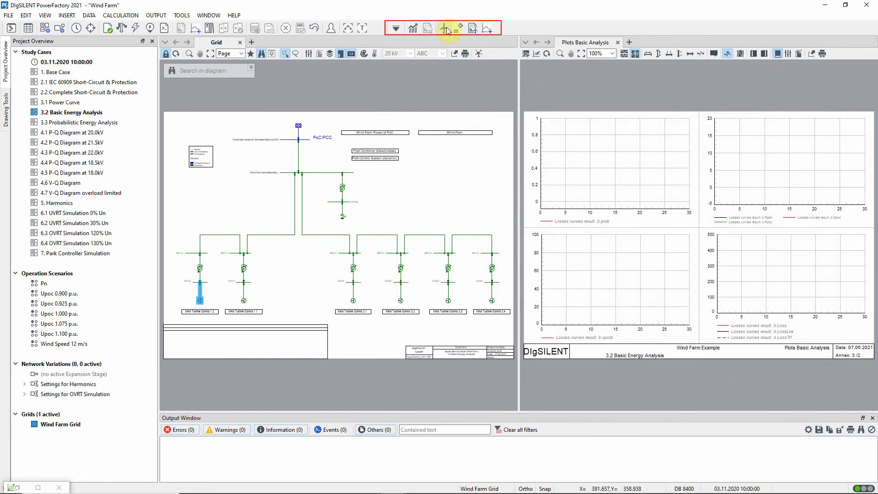
pyautogui.click(448, 28)
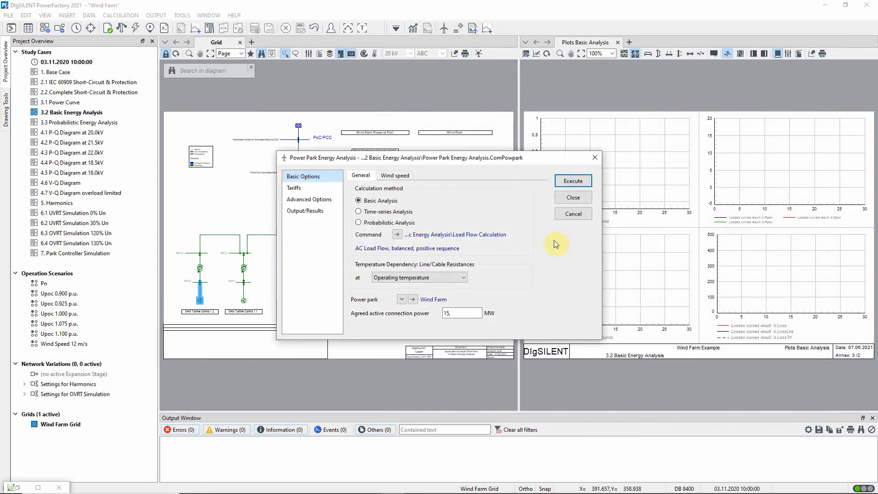
pyautogui.click(359, 201)
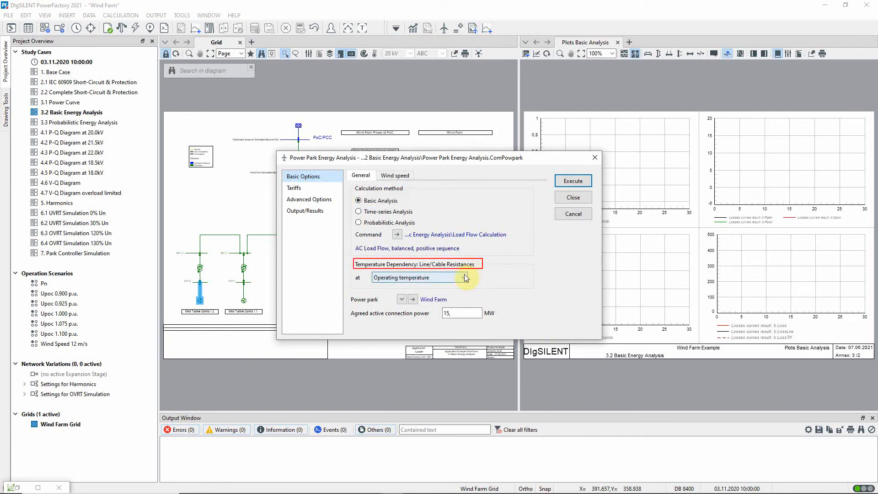
pyautogui.click(465, 277)
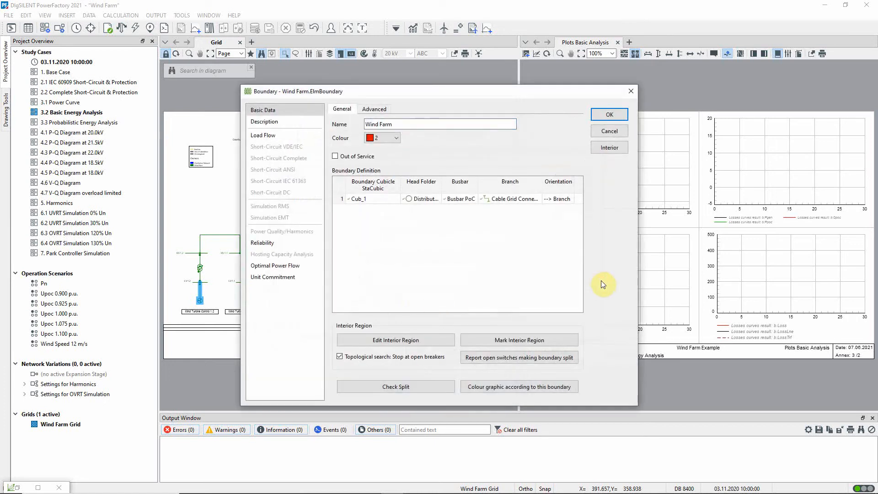
pyautogui.moveTo(624, 139)
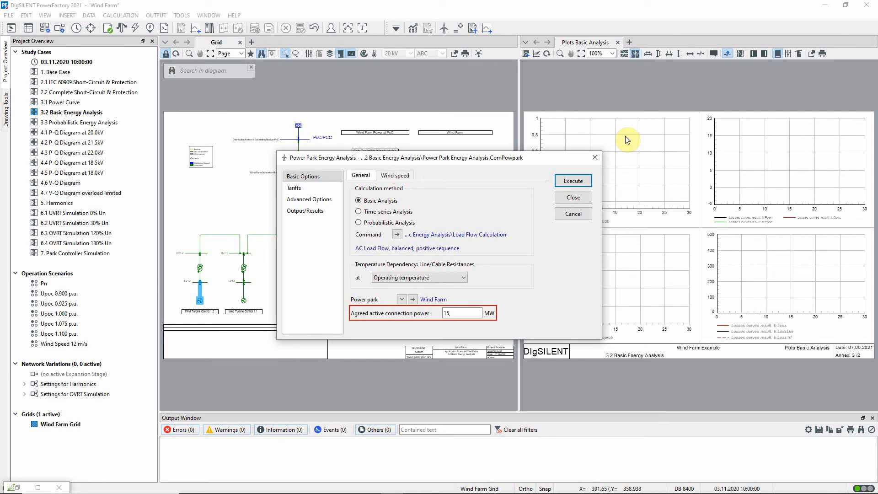
pyautogui.moveTo(576, 139)
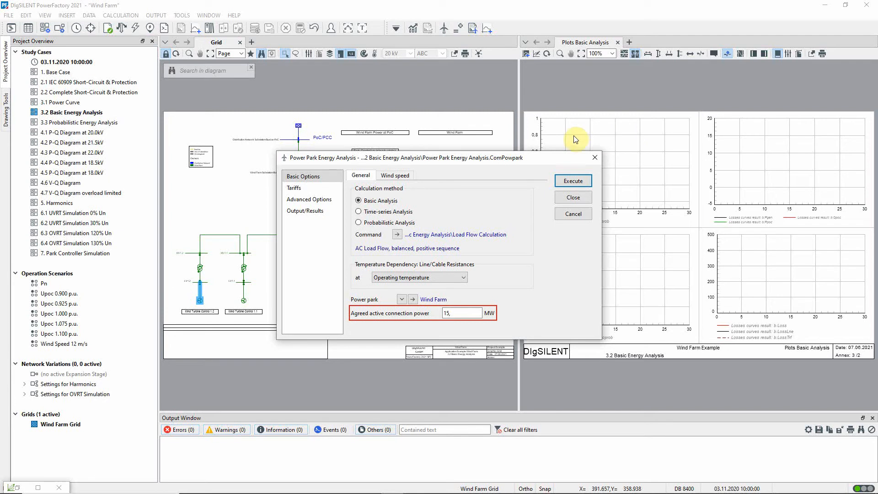
# Review Weibull wind speed data and tariffs, keeping Common year as the study year.
pyautogui.click(395, 175)
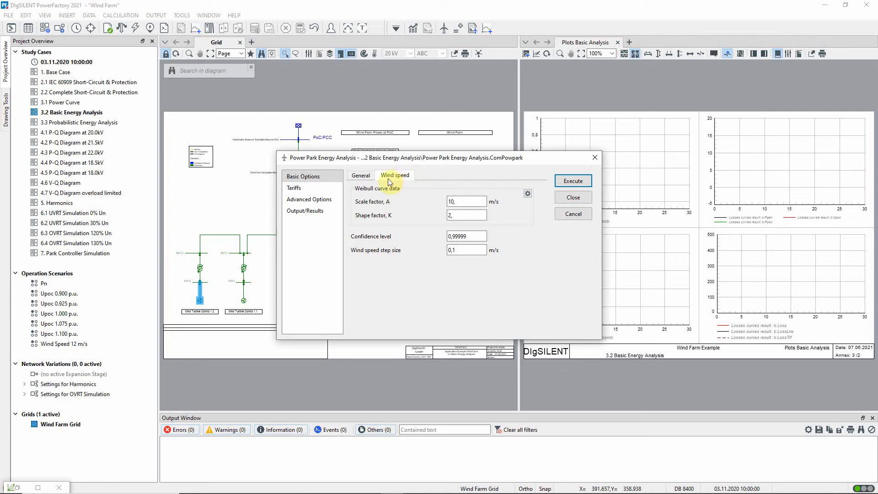
pyautogui.click(295, 188)
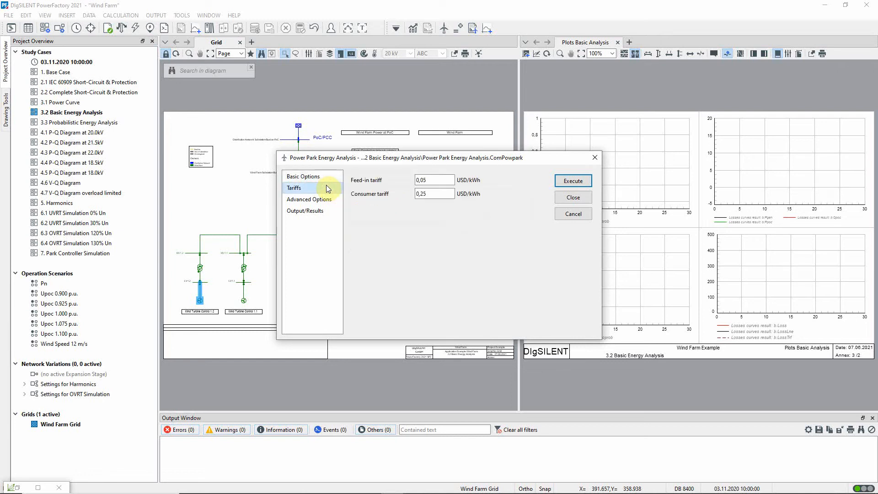
pyautogui.moveTo(332, 200)
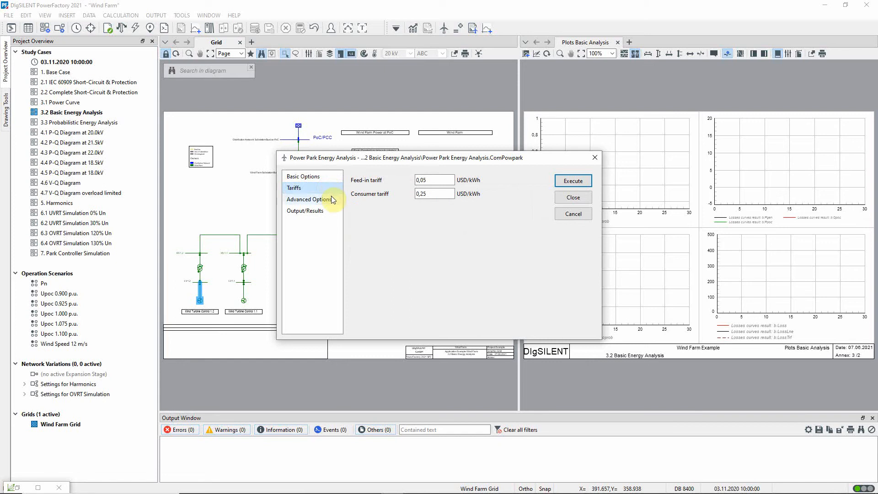
pyautogui.click(309, 199)
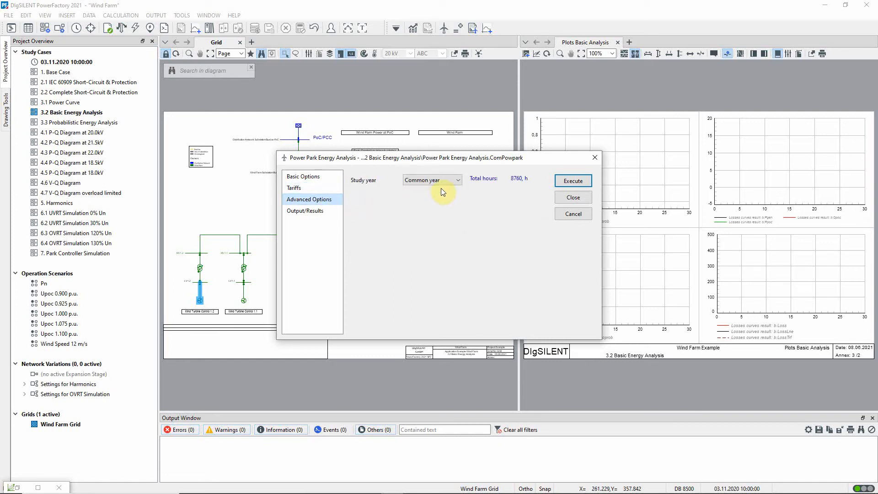
pyautogui.click(458, 180)
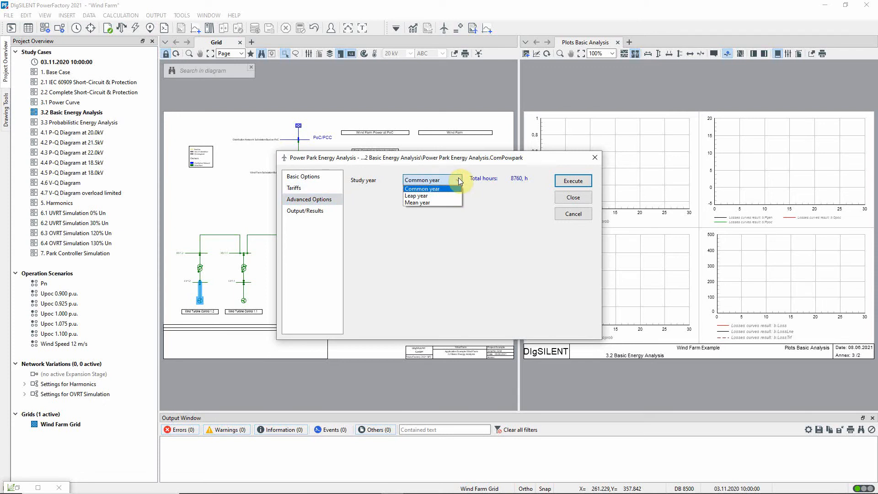
pyautogui.click(423, 180)
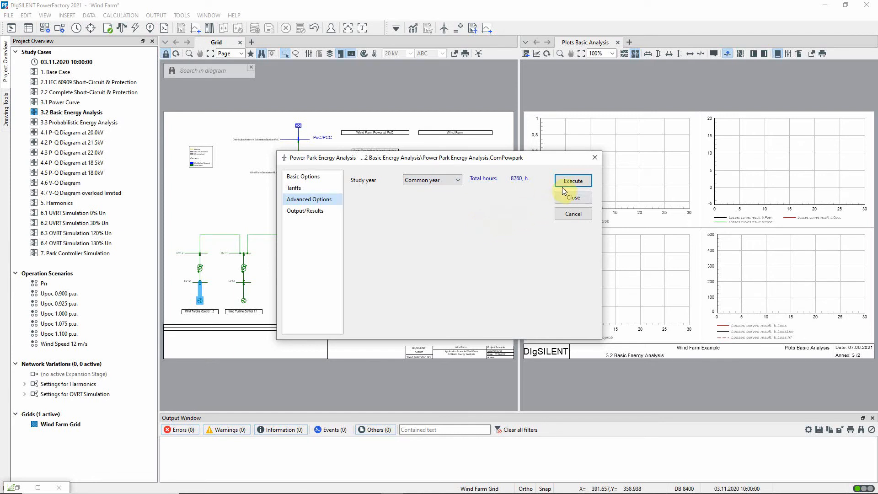
# Execute the power park energy analysis to fill the wind probability, power and loss plots.
pyautogui.click(572, 180)
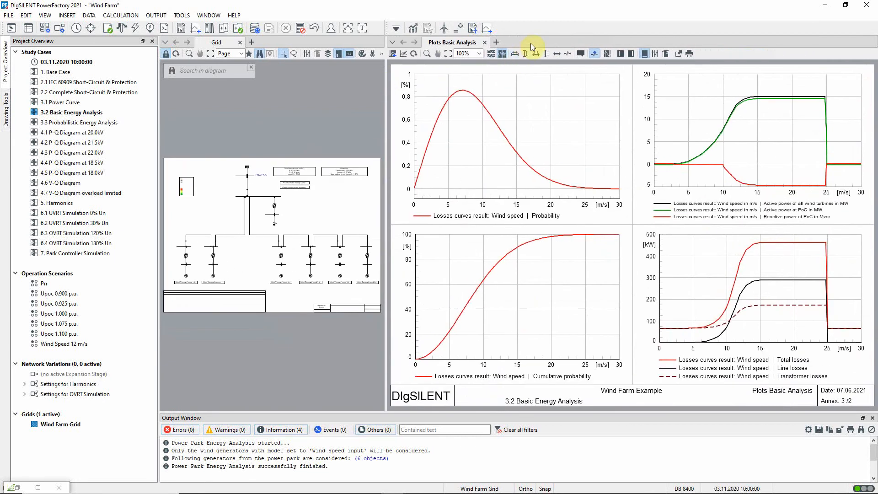
pyautogui.moveTo(550, 22)
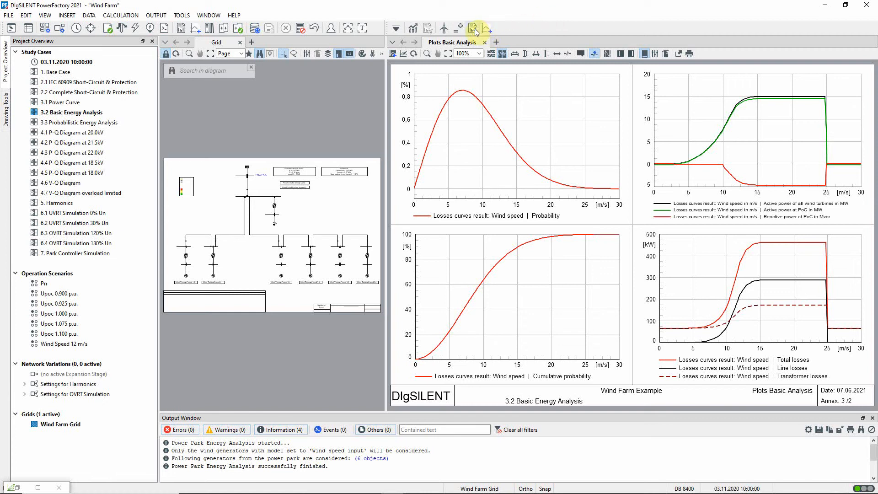
# Generate the basic energy analysis report and scroll through it in the Output Window.
pyautogui.click(475, 28)
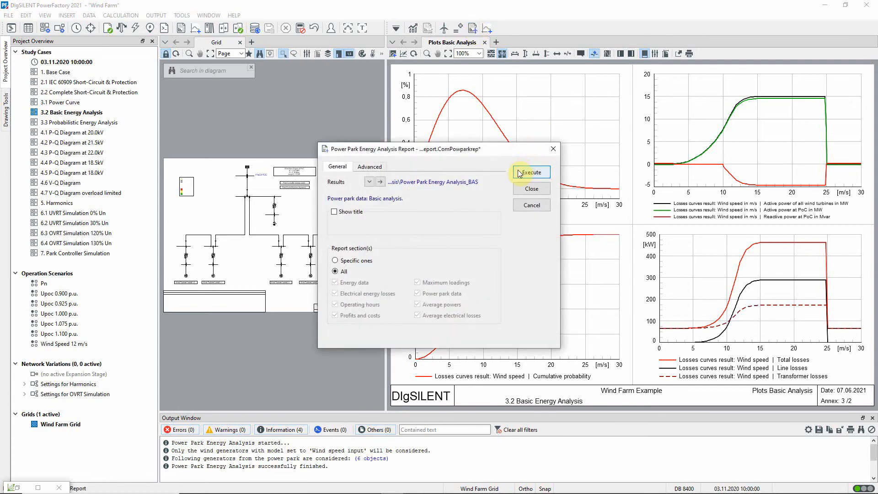
pyautogui.click(529, 172)
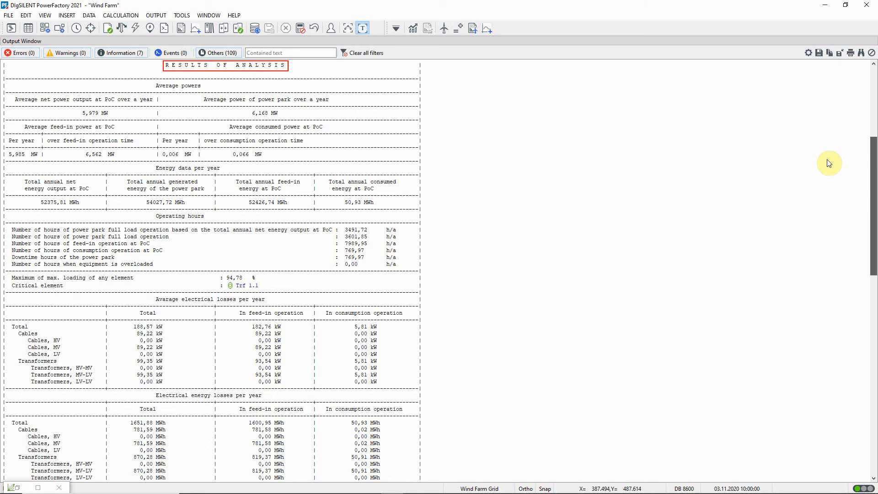
pyautogui.scroll(-3)
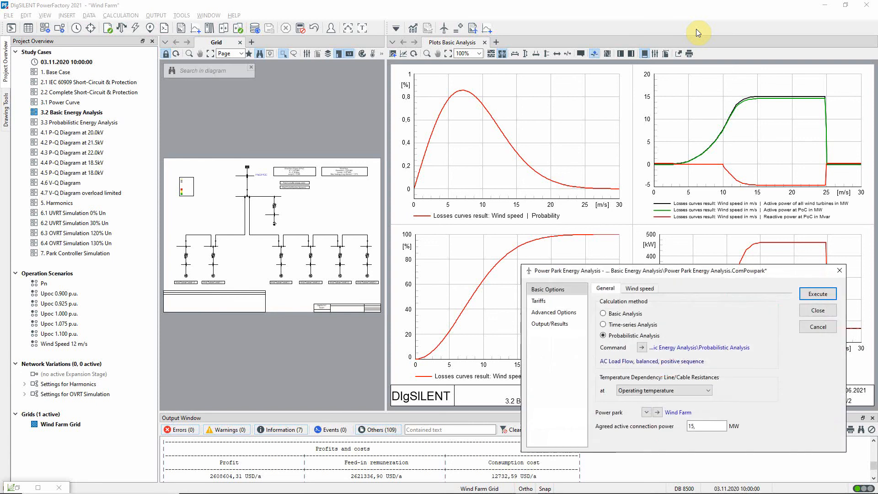
# Close the settings without running and activate study case 3.3 Probabilistic Energy Analysis.
pyautogui.click(603, 336)
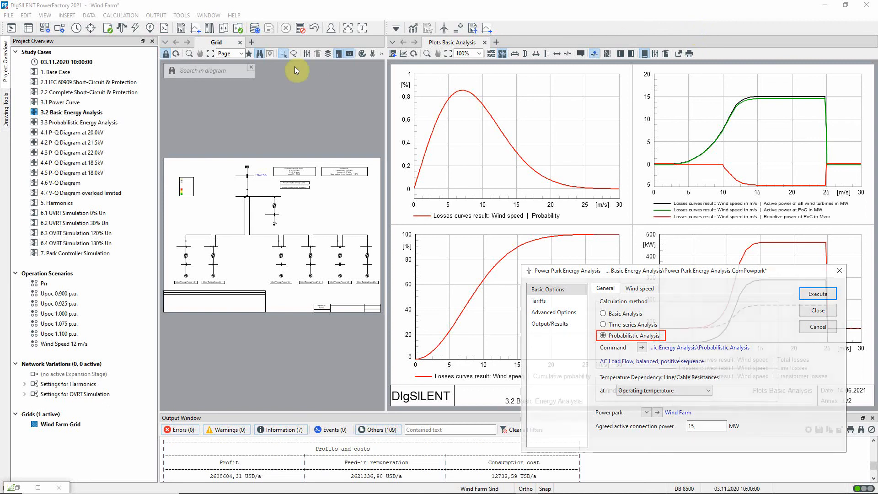
pyautogui.rightClick(78, 122)
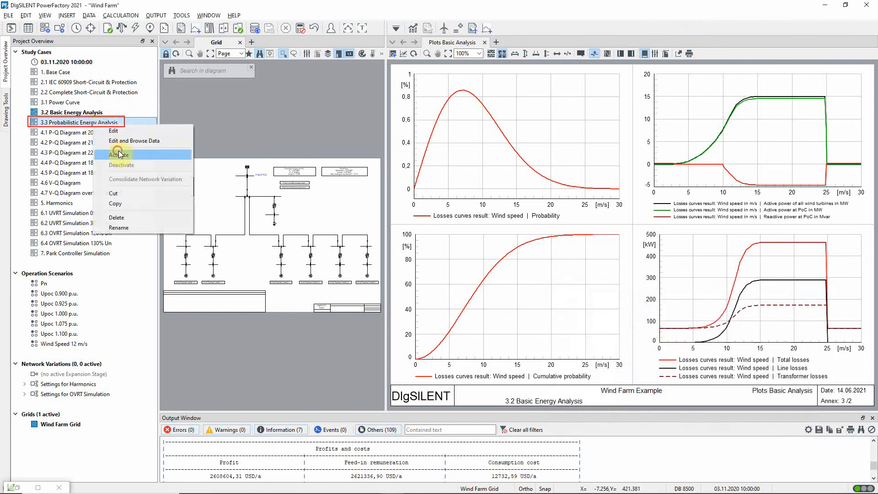
pyautogui.click(117, 154)
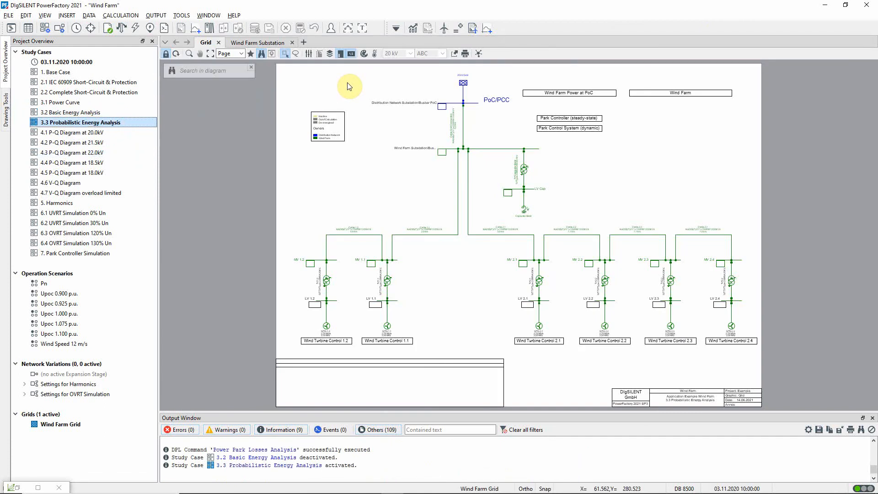
pyautogui.moveTo(352, 301)
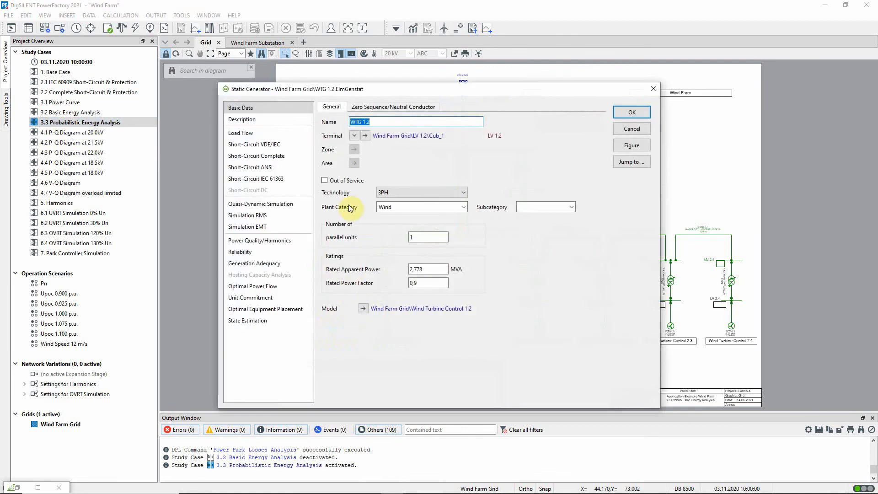
pyautogui.click(241, 132)
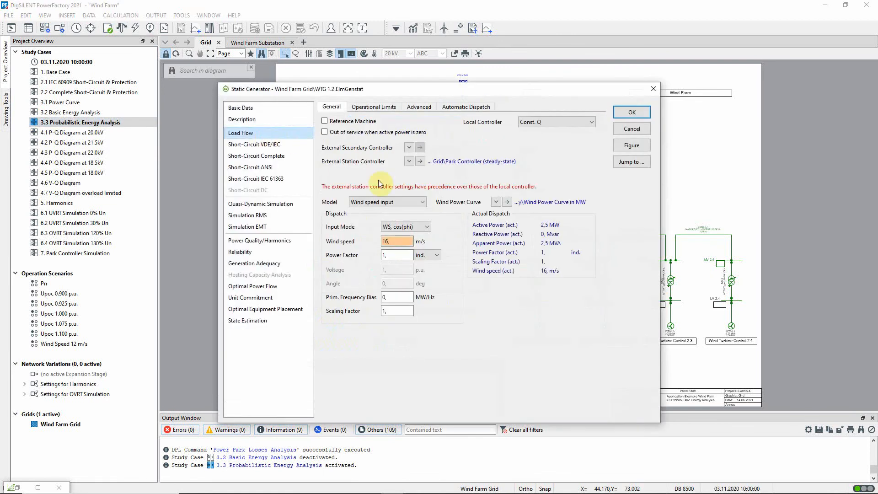
pyautogui.rightClick(397, 241)
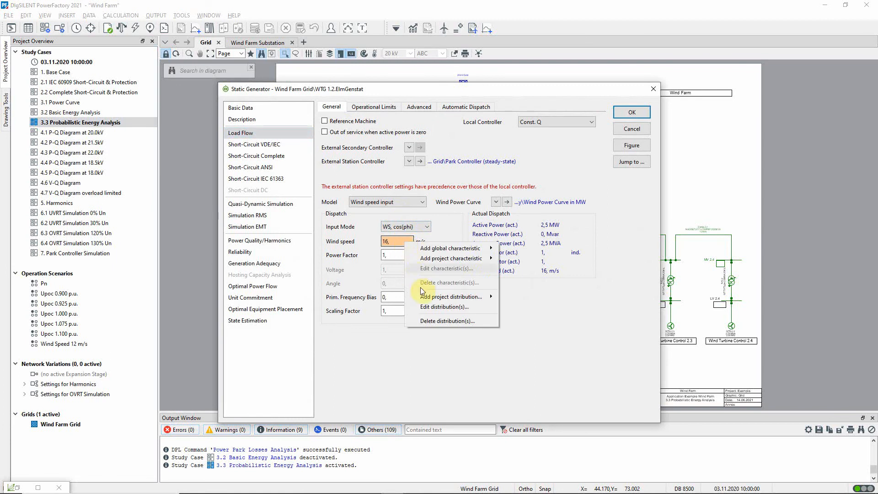
pyautogui.click(445, 307)
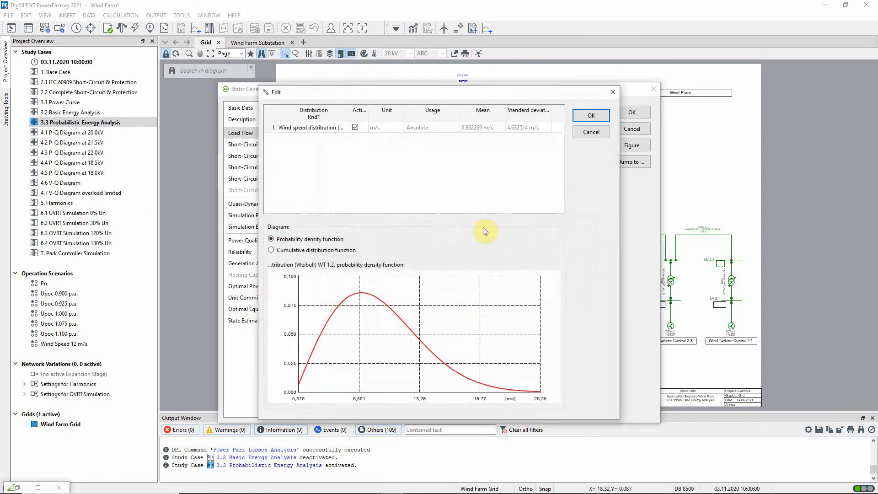
pyautogui.doubleClick(312, 127)
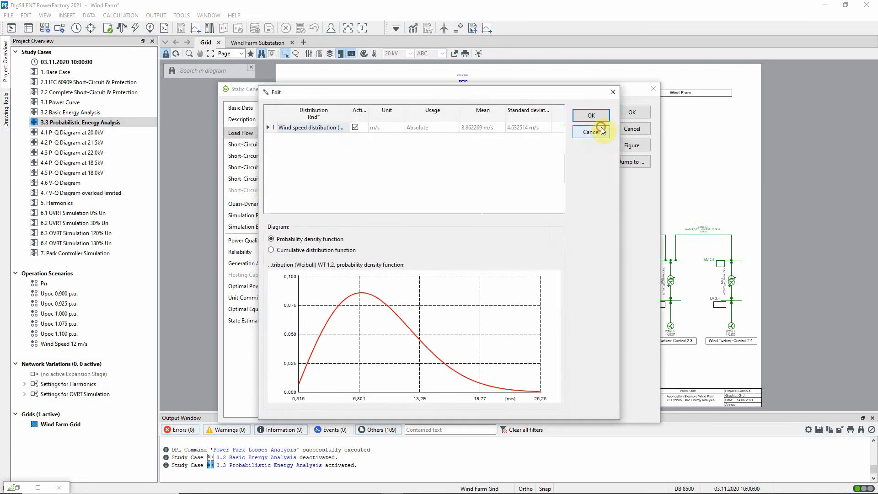
pyautogui.click(592, 132)
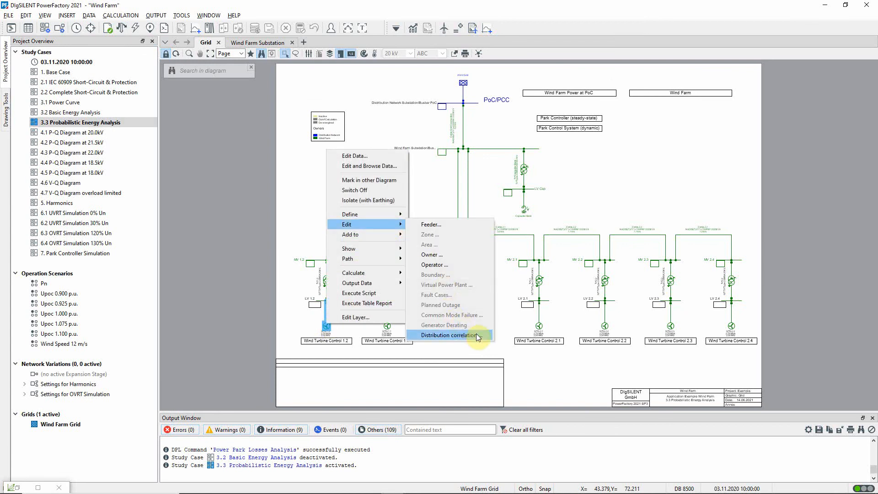
pyautogui.click(448, 335)
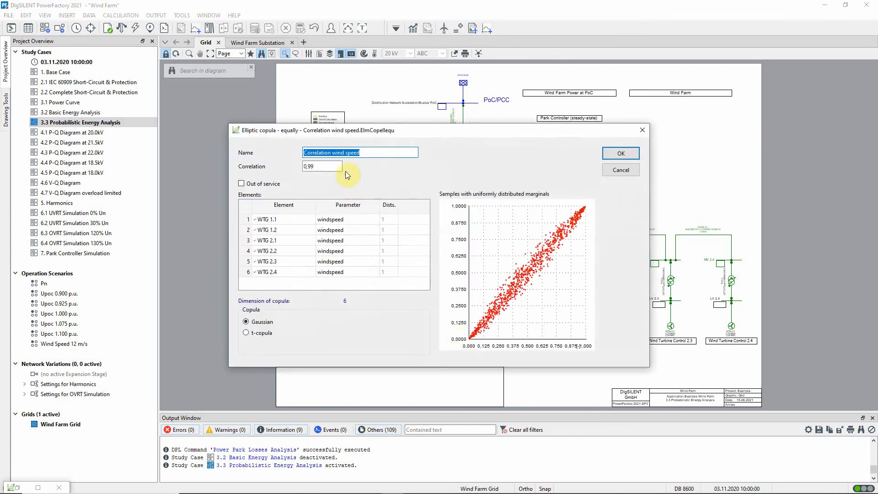
pyautogui.click(322, 167)
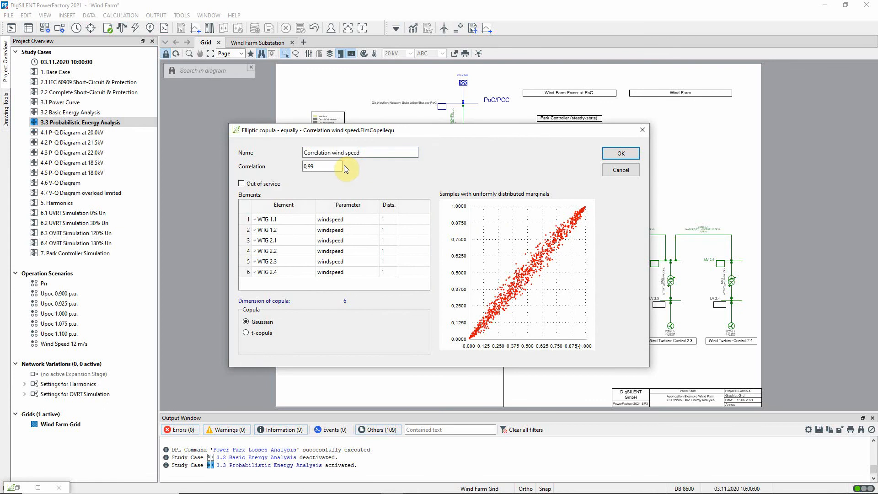
pyautogui.click(322, 166)
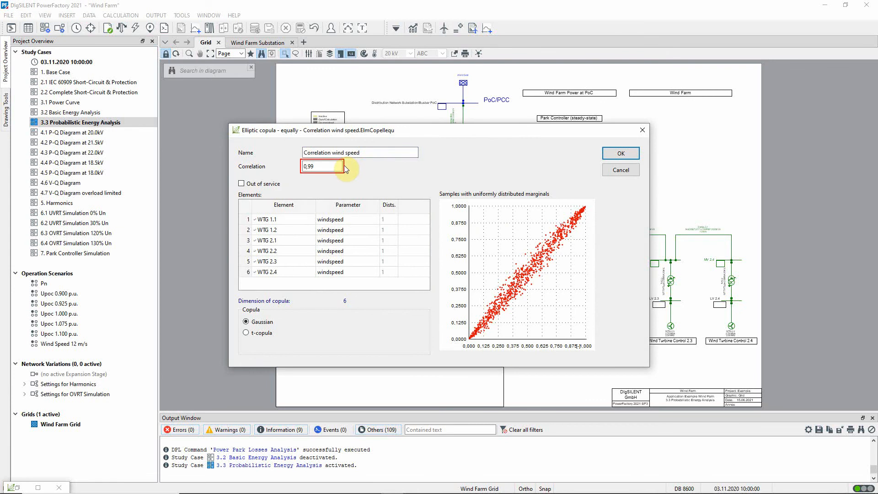
pyautogui.write('0,1')
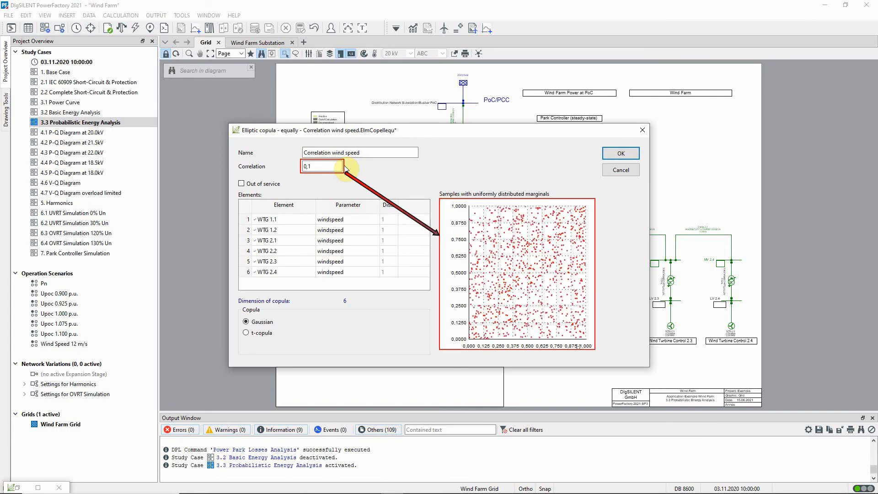
pyautogui.write('0,97')
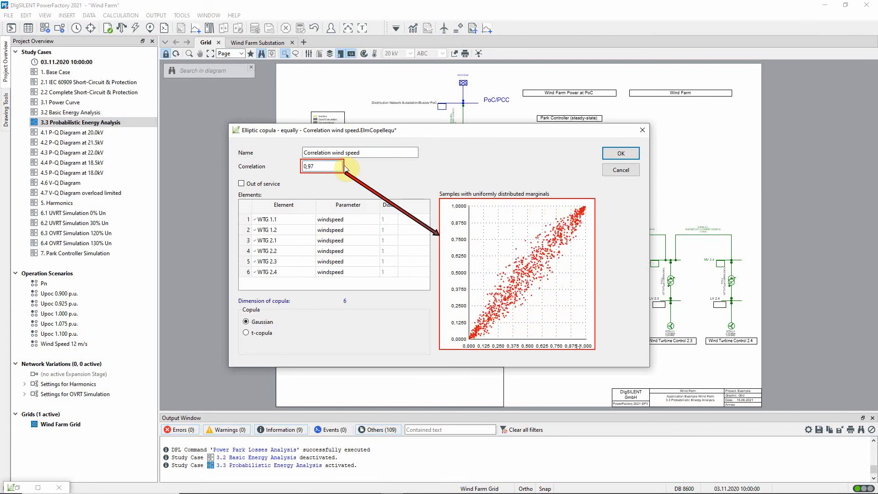
pyautogui.write('1,')
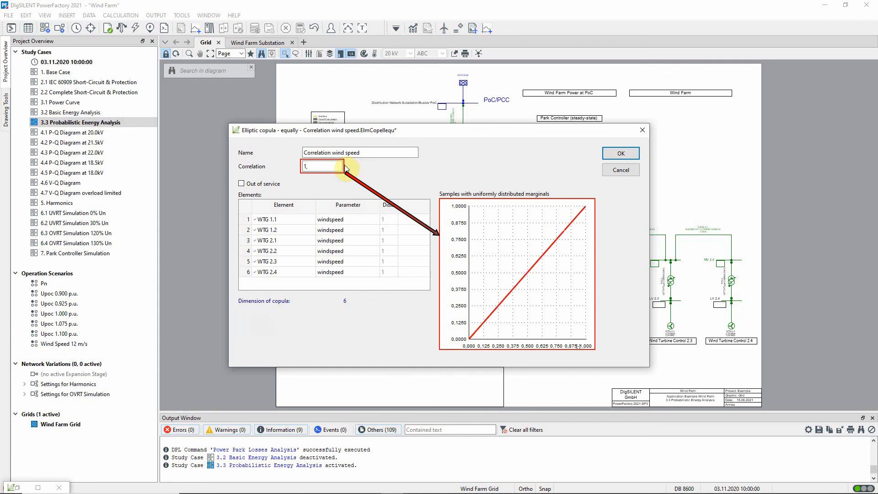
pyautogui.write('0,99')
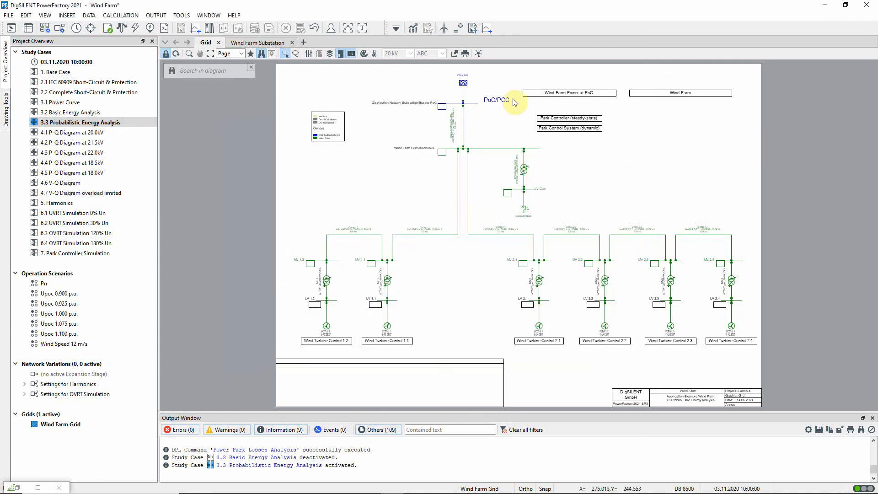
pyautogui.doubleClick(463, 82)
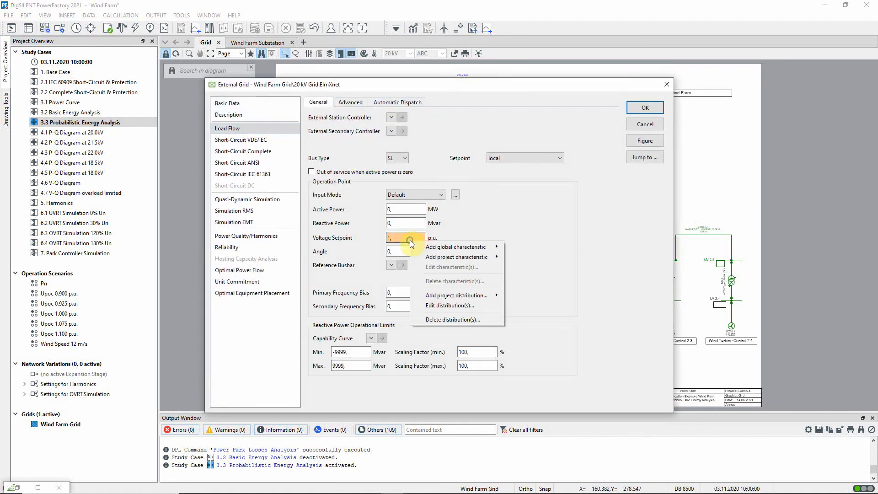
pyautogui.click(450, 305)
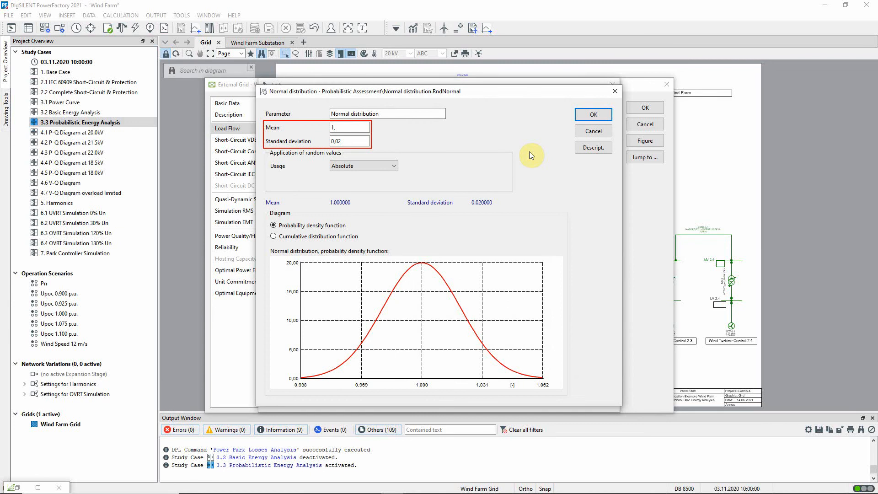
pyautogui.click(593, 115)
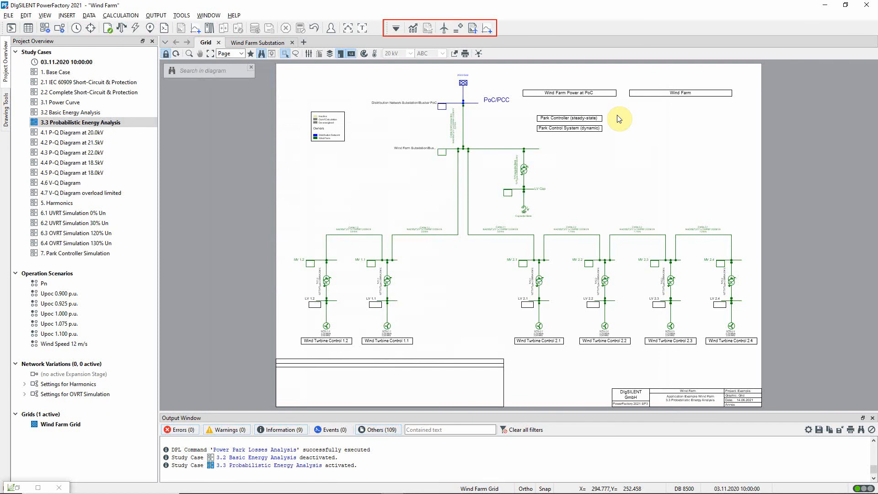
# Check the Probabilistic Analysis command settings: Monte Carlo with 10000 samples.
pyautogui.click(444, 28)
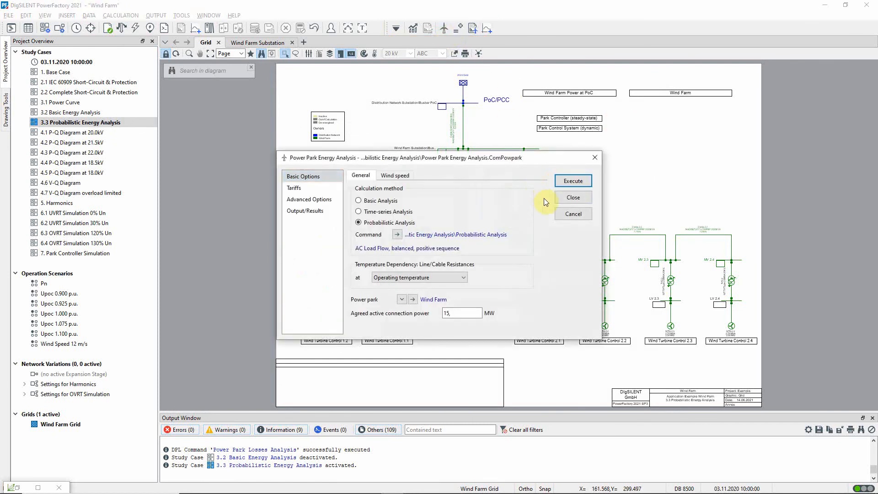
pyautogui.click(359, 222)
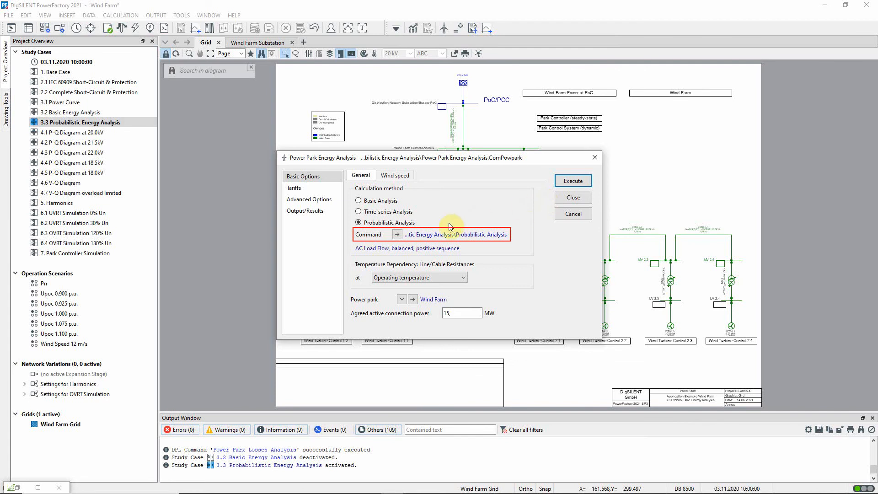
pyautogui.click(397, 234)
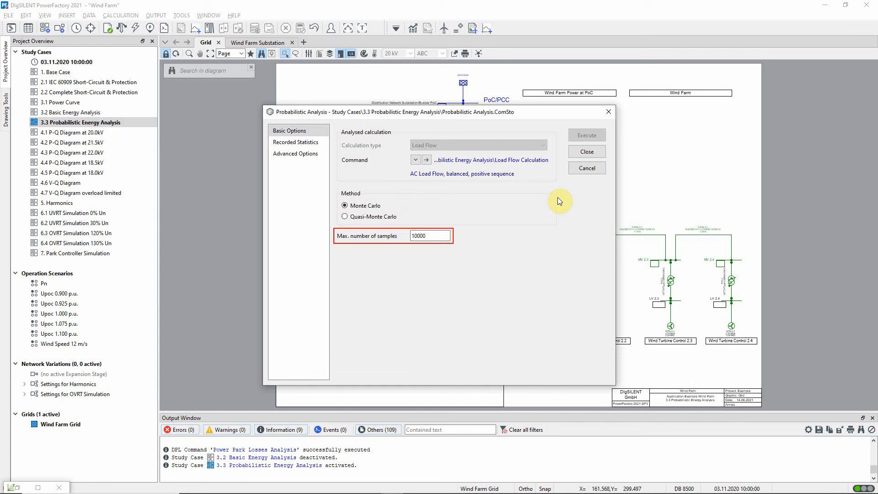
# Review the advanced options, tariffs and study year, then execute the analysis.
pyautogui.click(296, 154)
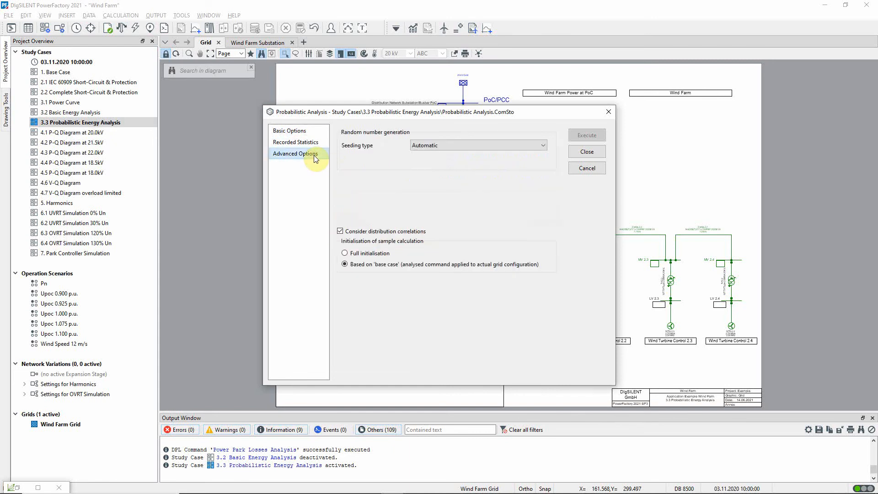
pyautogui.moveTo(517, 173)
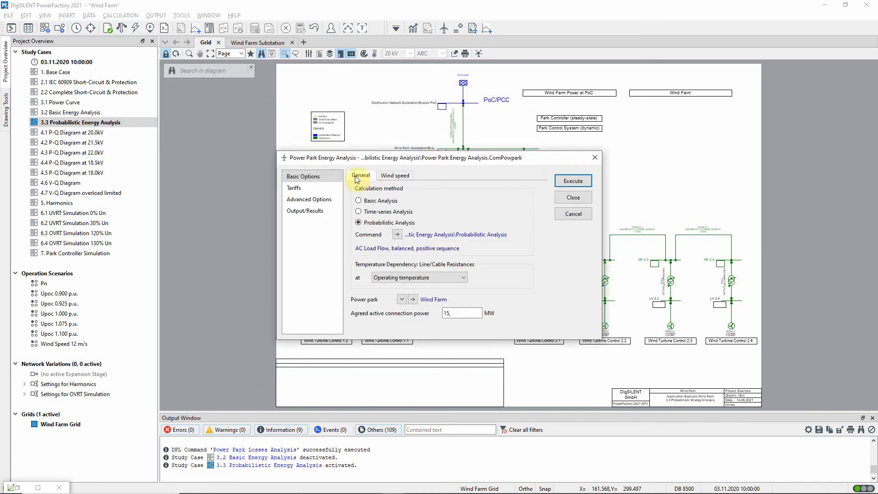
pyautogui.click(294, 188)
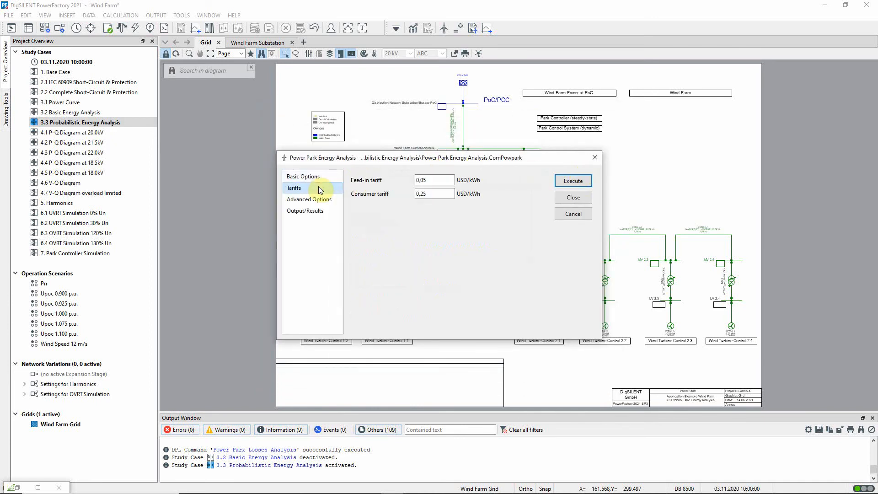
pyautogui.click(309, 200)
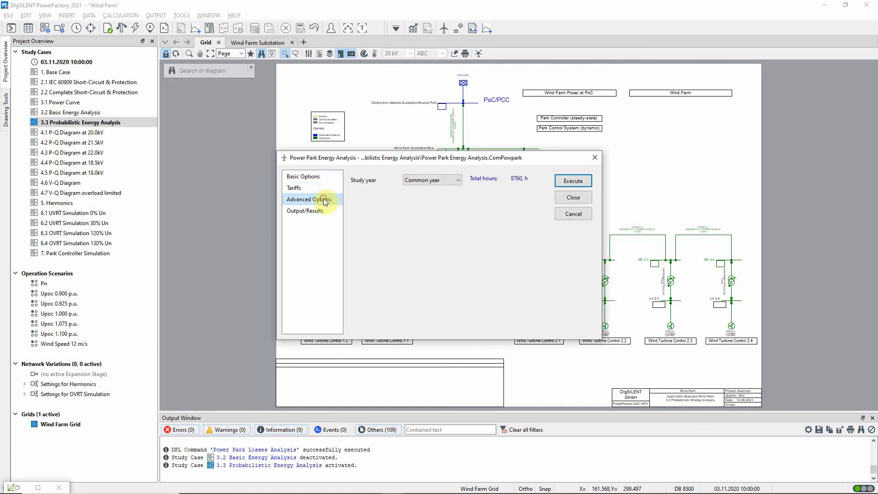
pyautogui.click(309, 200)
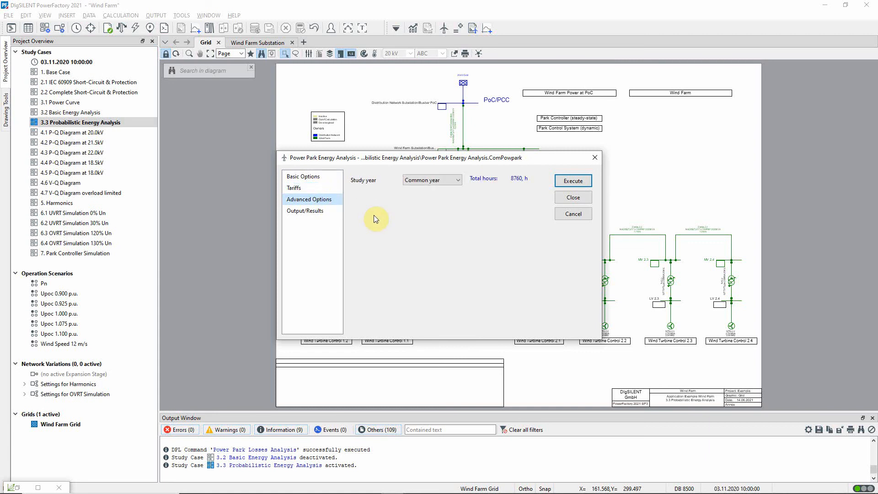
pyautogui.click(573, 182)
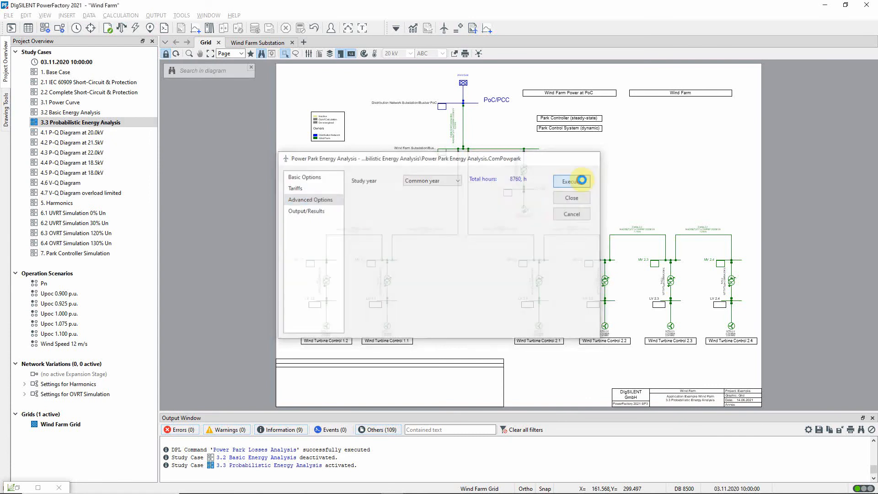
# Let the calculation finish and zoom into the turbine and Wind Farm result boxes.
pyautogui.click(571, 181)
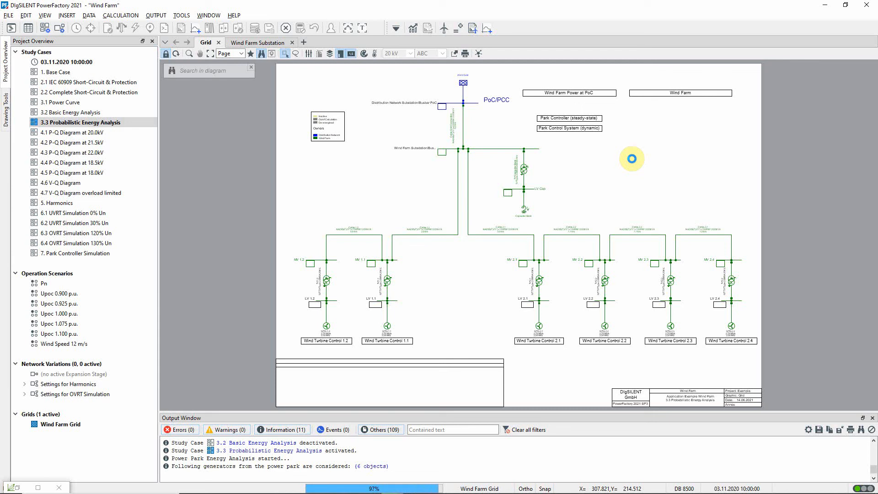
pyautogui.click(284, 53)
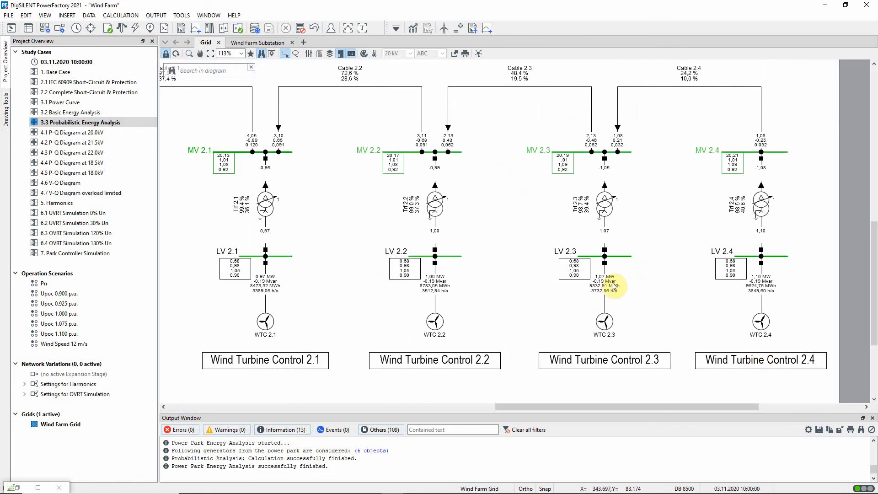
pyautogui.moveTo(610, 286)
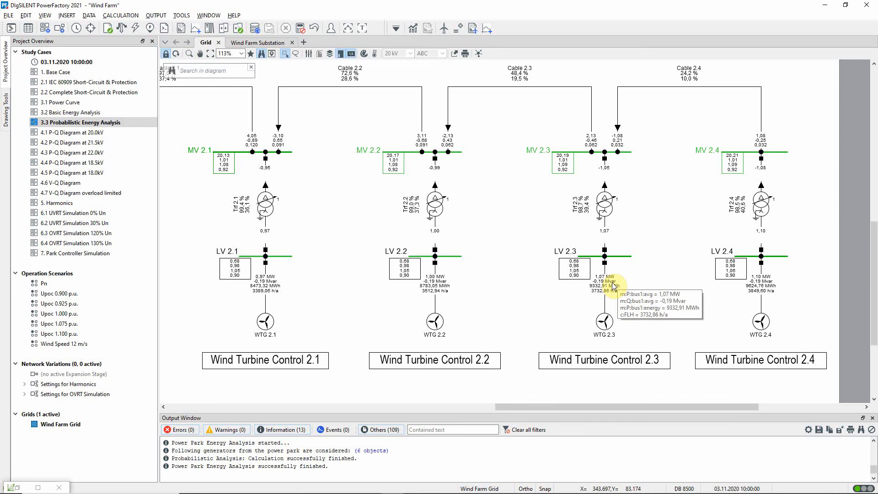
pyautogui.moveTo(725, 280)
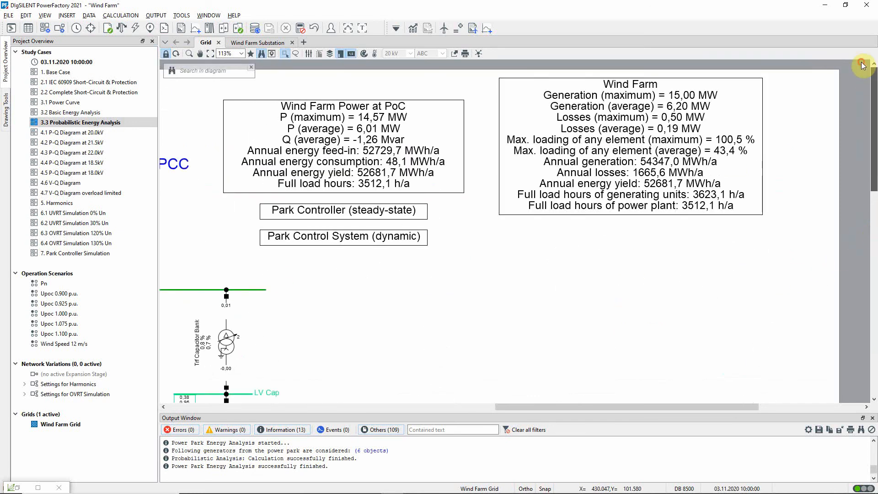
pyautogui.moveTo(825, 94)
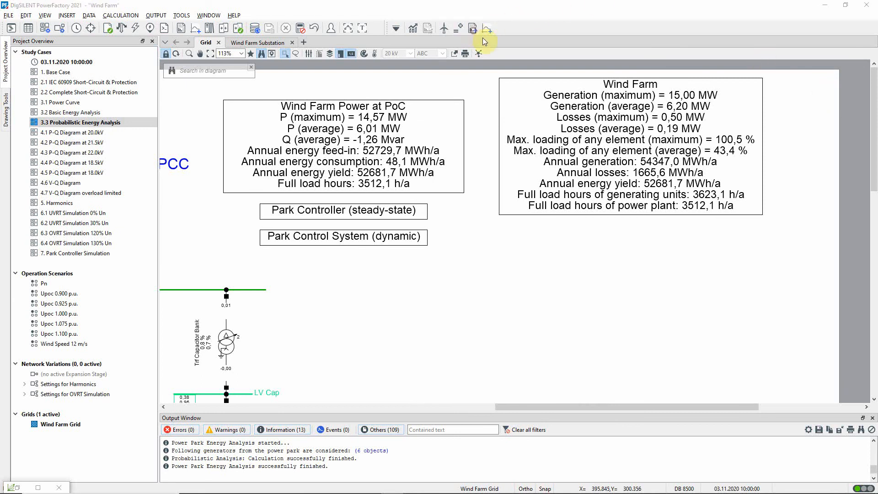
# Generate the energy report with confidence intervals, scroll it, and restore the output window.
pyautogui.click(485, 40)
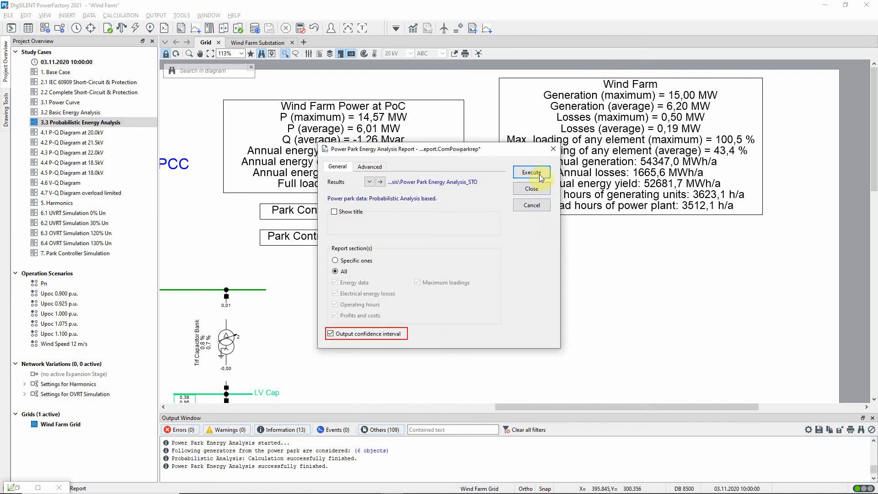
pyautogui.click(530, 172)
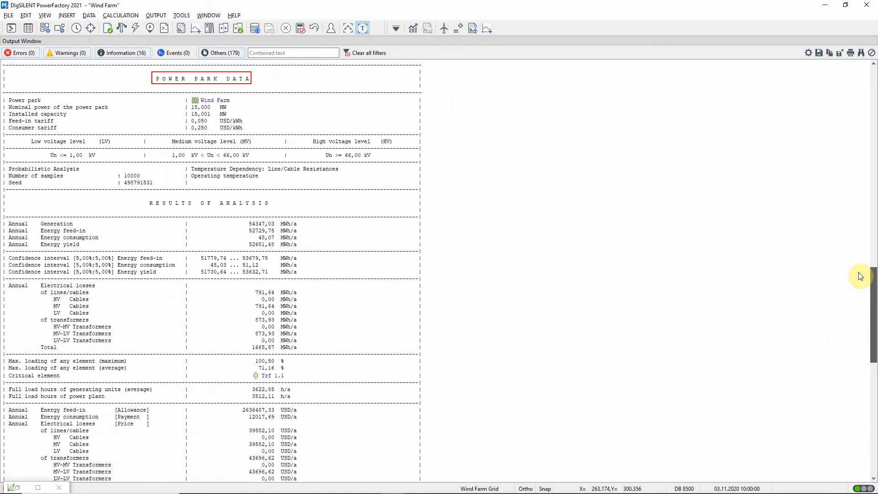
pyautogui.scroll(-3)
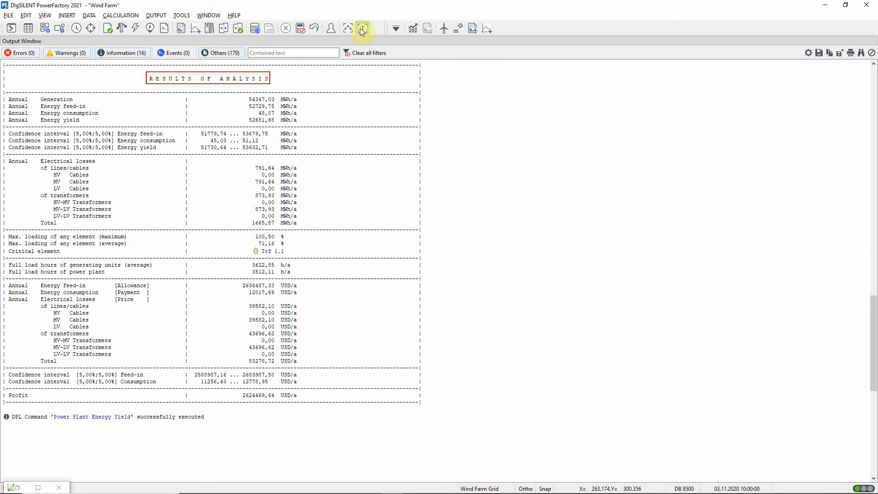
pyautogui.click(362, 28)
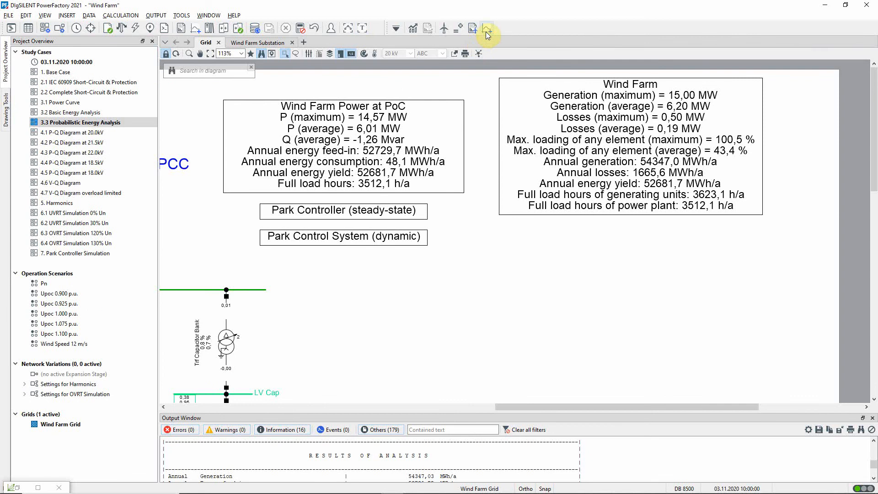
# Insert a Power Park Energy Analysis plot of the annual load duration curve, accepting its data series.
pyautogui.click(486, 28)
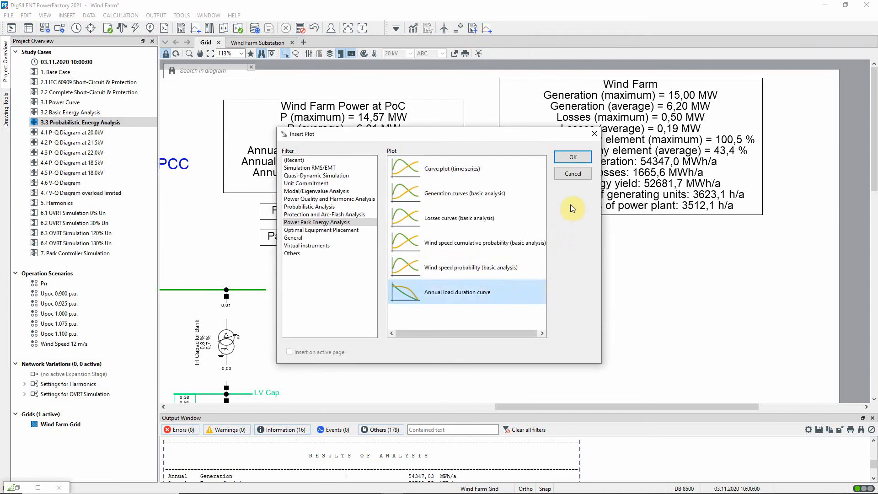
pyautogui.click(572, 157)
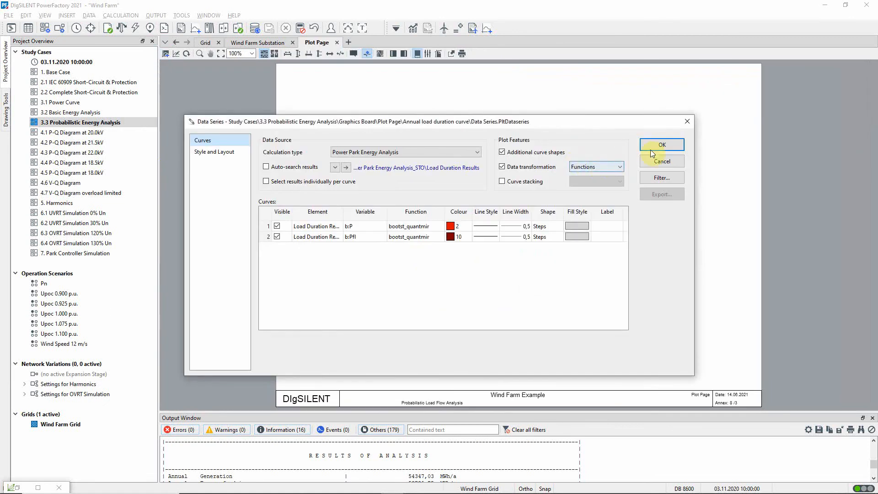
pyautogui.click(662, 145)
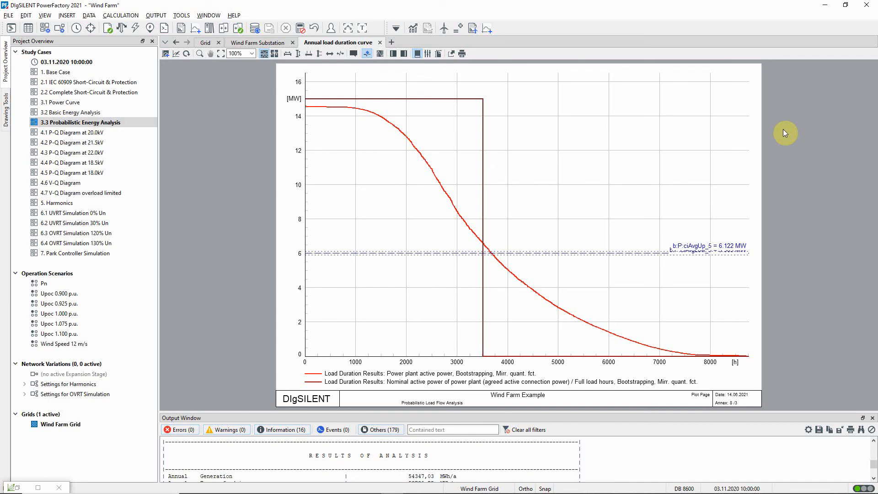
pyautogui.moveTo(288, 254)
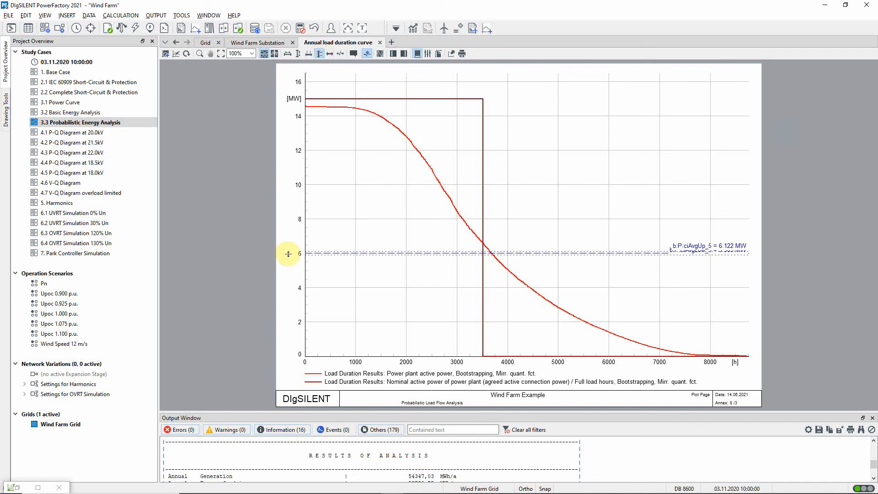